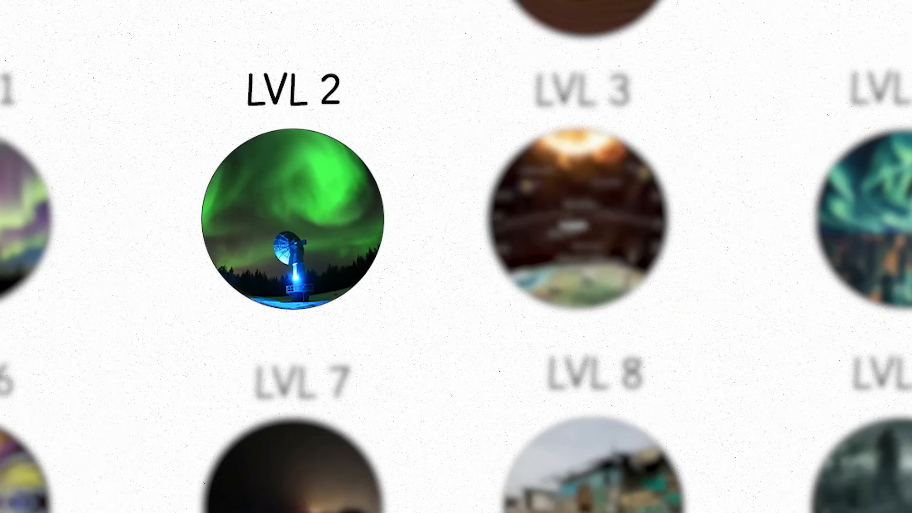
Let playback move the focus from the LVL 5 sun picture to the LVL 6 magnetosphere picture
{"action": "left_click", "coordinate": [293, 222]}
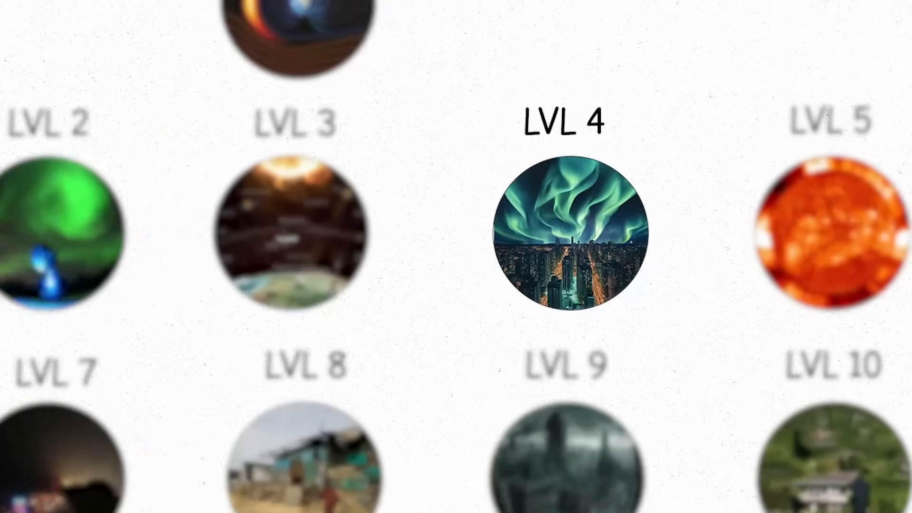
{"action": "left_click", "coordinate": [567, 239]}
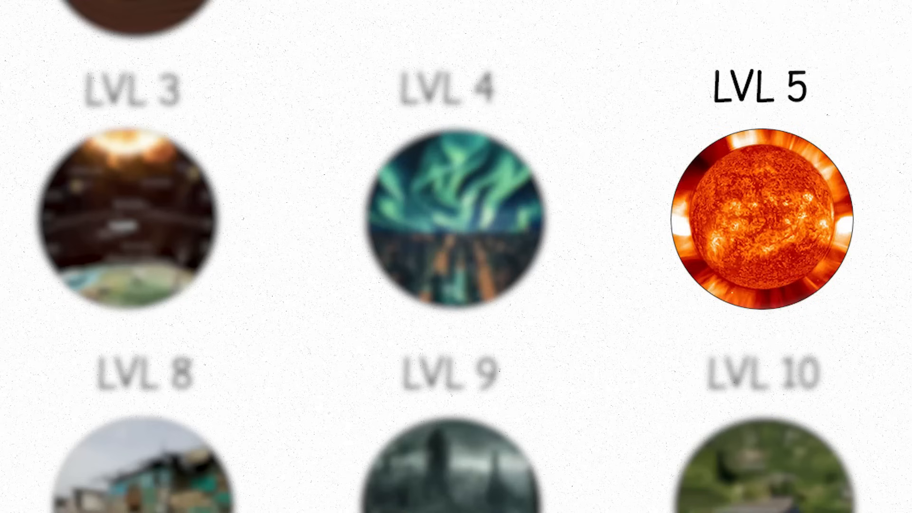
{"action": "scroll", "scroll_direction": "down", "scroll_amount": 3}
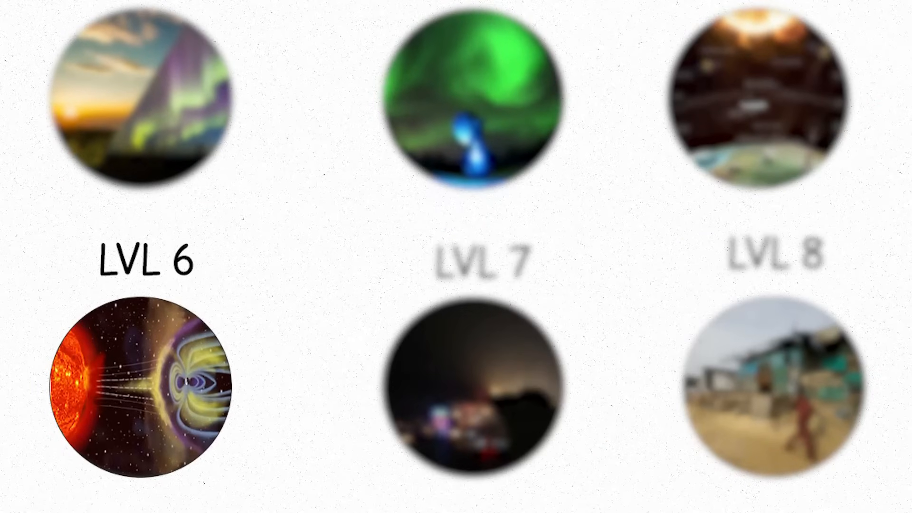